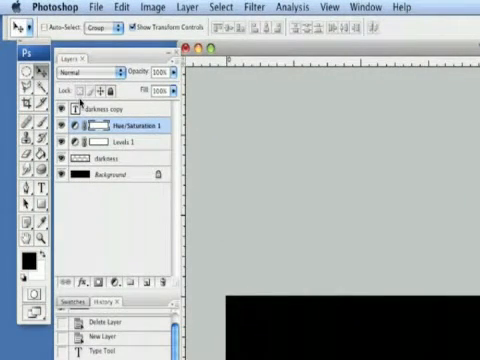
- Hide the side panels so the full DARKNESS banner fills the window
{"action": "left_click", "coordinate": [120, 107]}
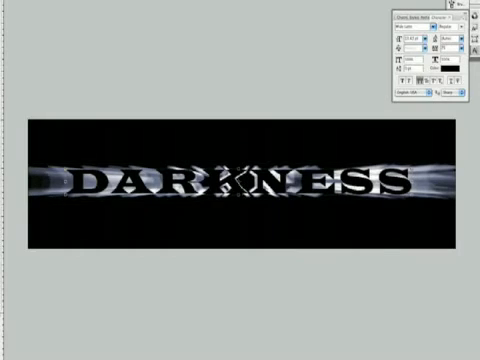
- Apply a slight Gaussian Blur to the black DARKNESS lettering so it softens into the streaks
{"action": "left_click", "coordinate": [58, 76]}
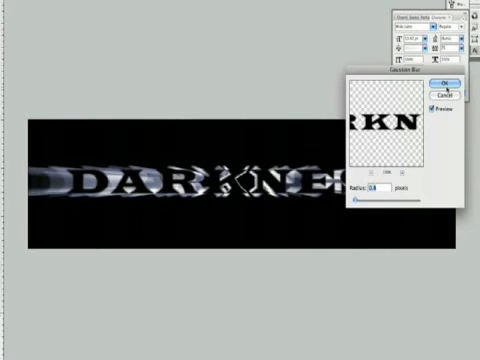
{"action": "left_click", "coordinate": [448, 80]}
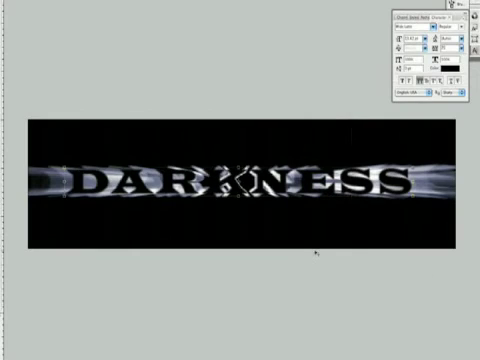